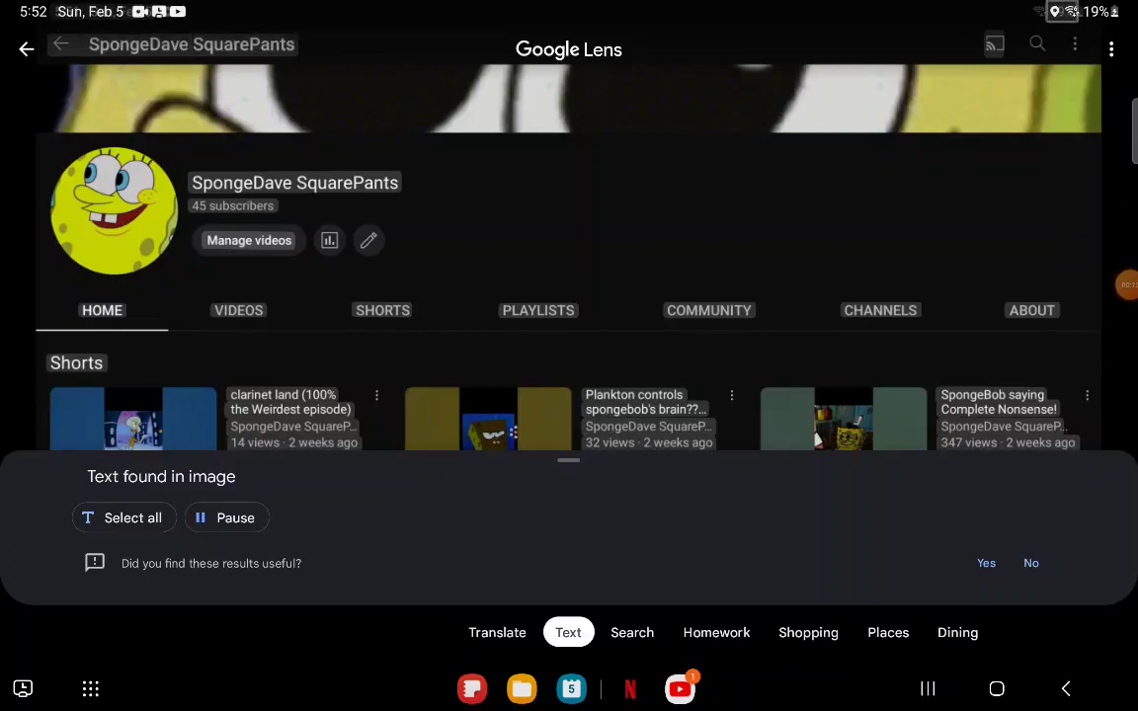
- Start the read-aloud so words from 'SpongeDave' through 'PLAYLISTS' are highlighted in turn
{"action": "left_click", "coordinate": [239, 182]}
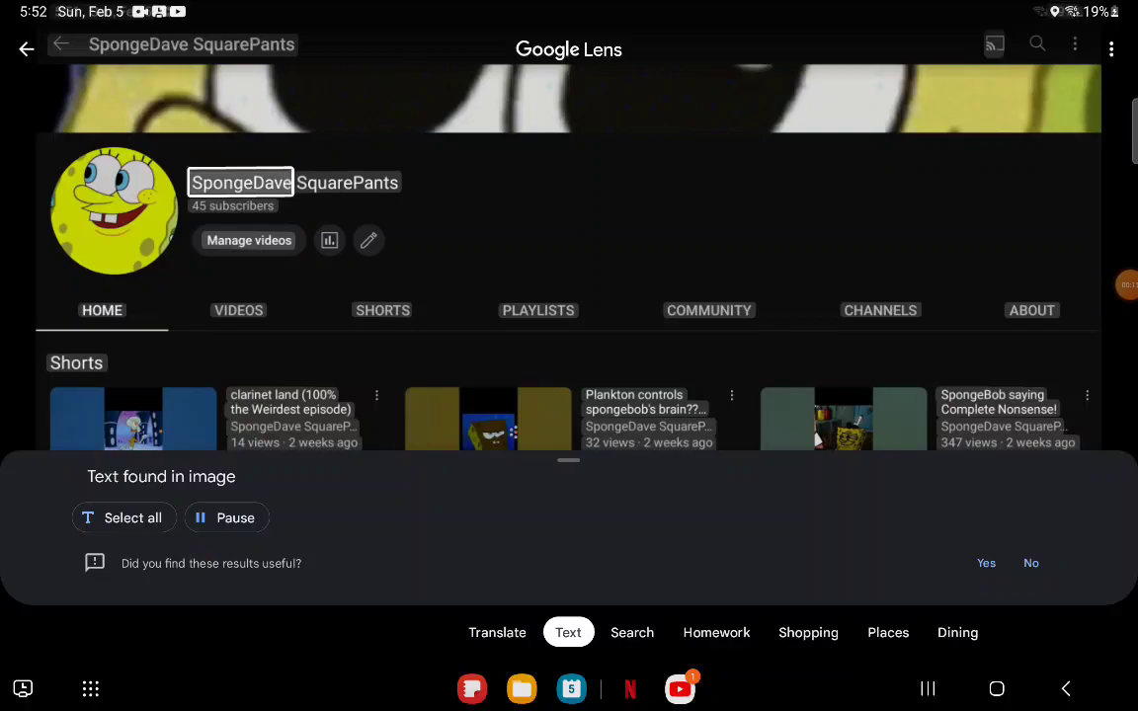
{"action": "left_click", "coordinate": [346, 182]}
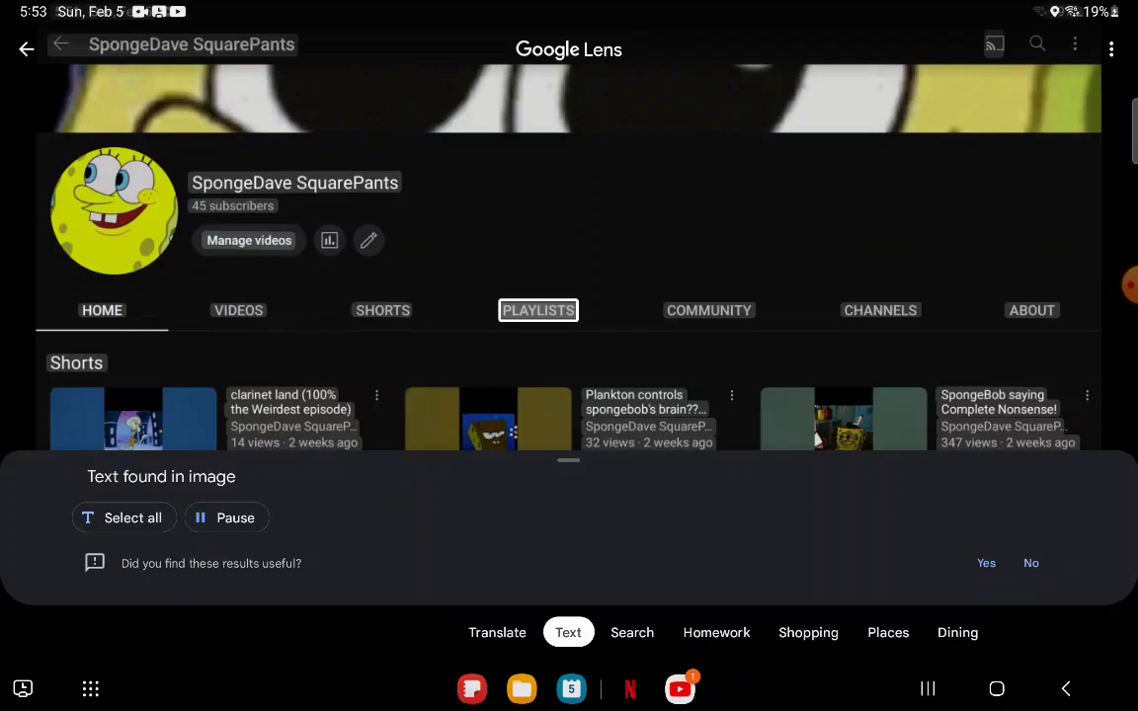
- Let playback continue into the first Shorts title, highlighting 'clarinet' and '(100%'
{"action": "left_click", "coordinate": [707, 310]}
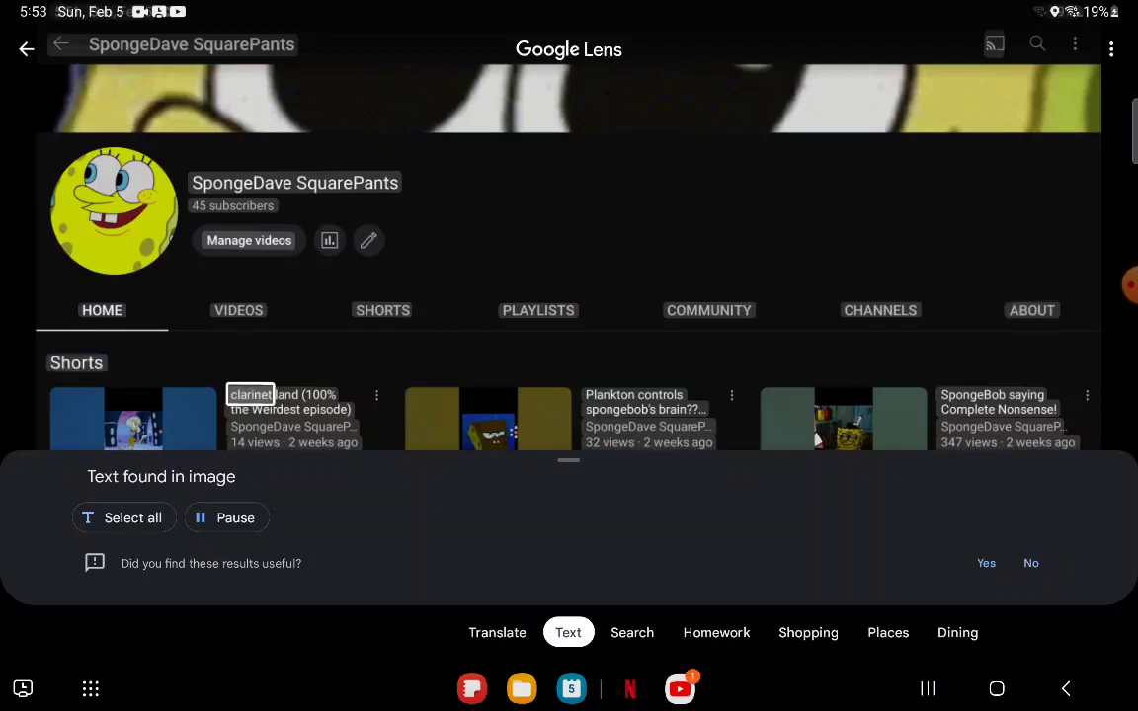
{"action": "scroll", "scroll_direction": "down", "scroll_amount": 3}
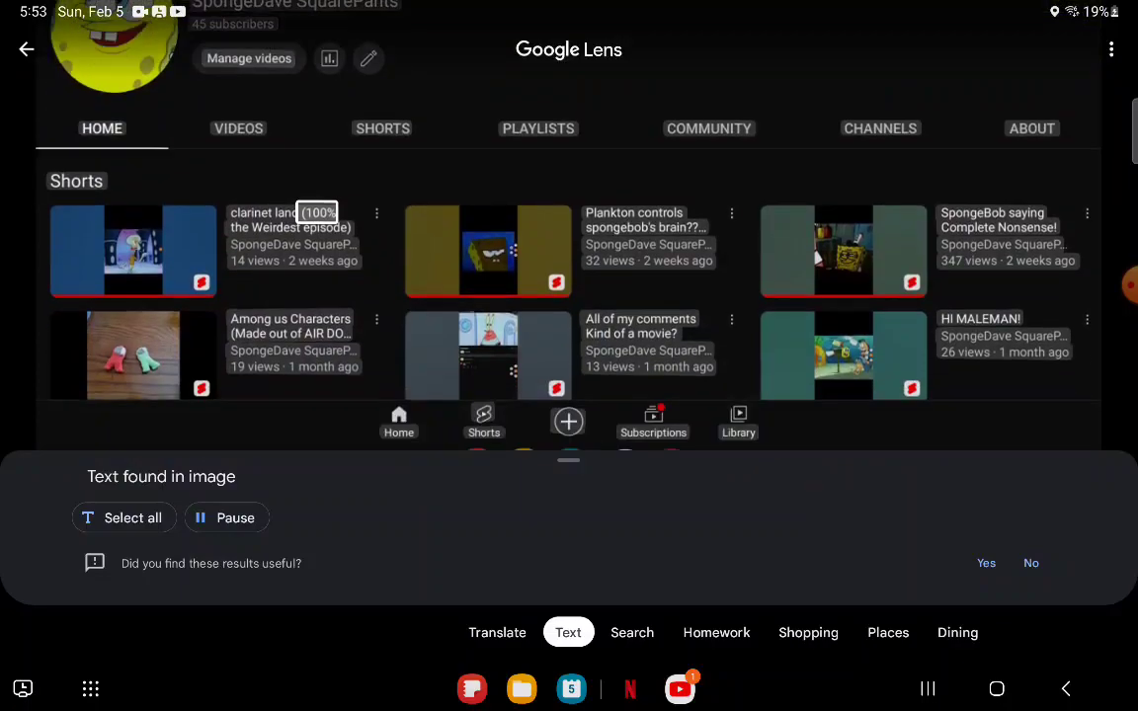